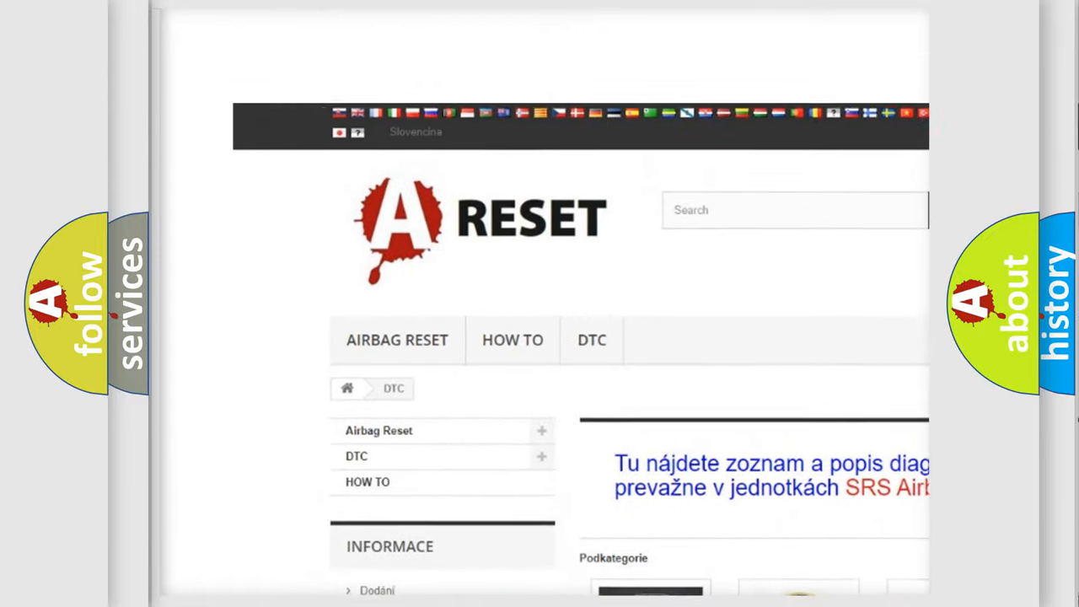
# - Open the FORD DTC tile and scroll through its B-code subcategory list and back
pyautogui.scroll(-3)
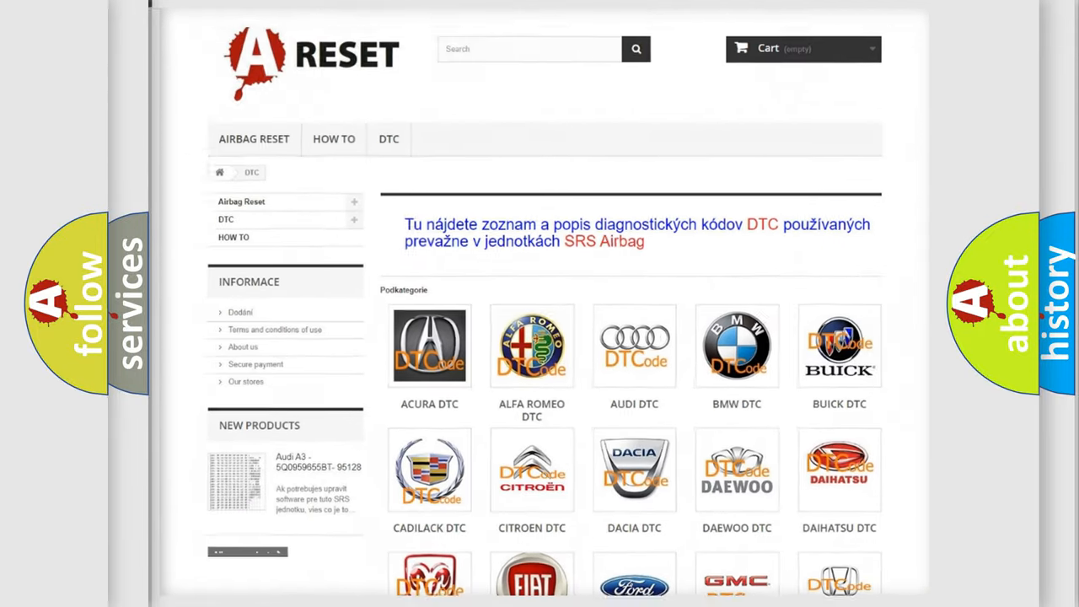
pyautogui.scroll(-3)
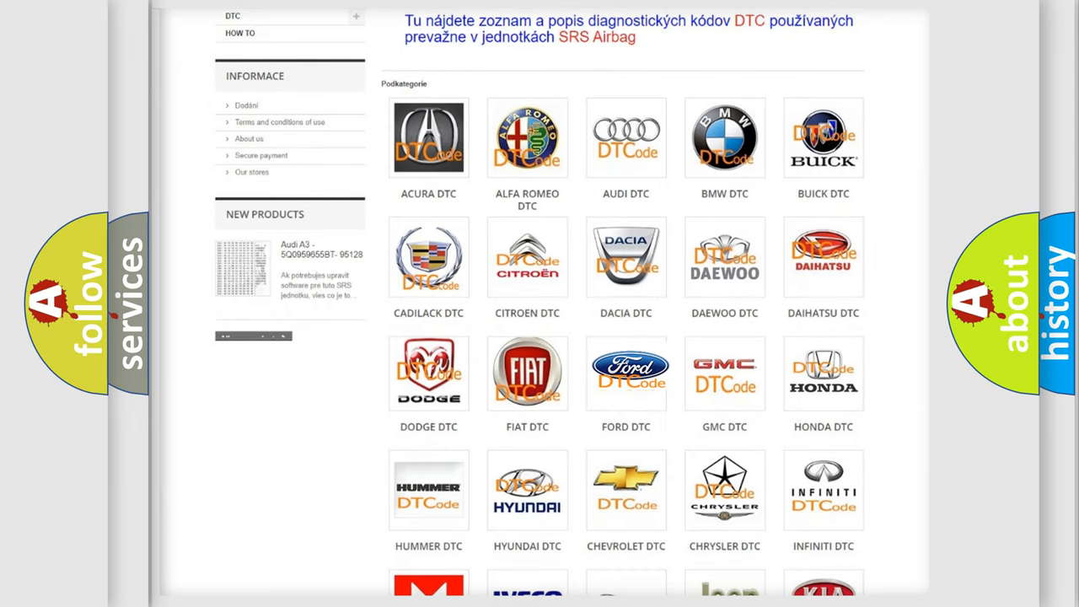
pyautogui.click(625, 371)
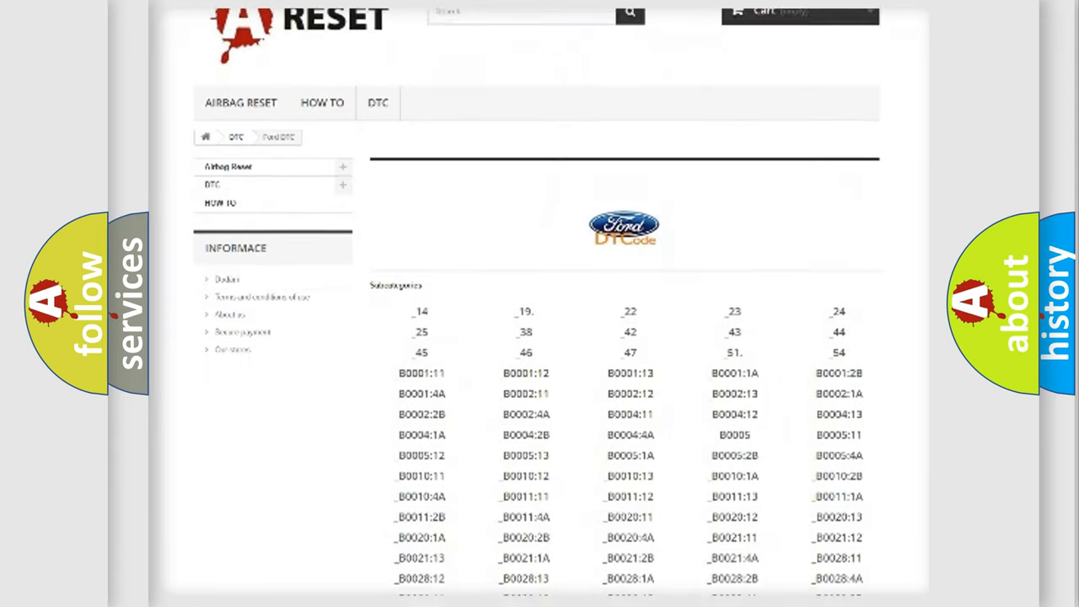
pyautogui.scroll(-3)
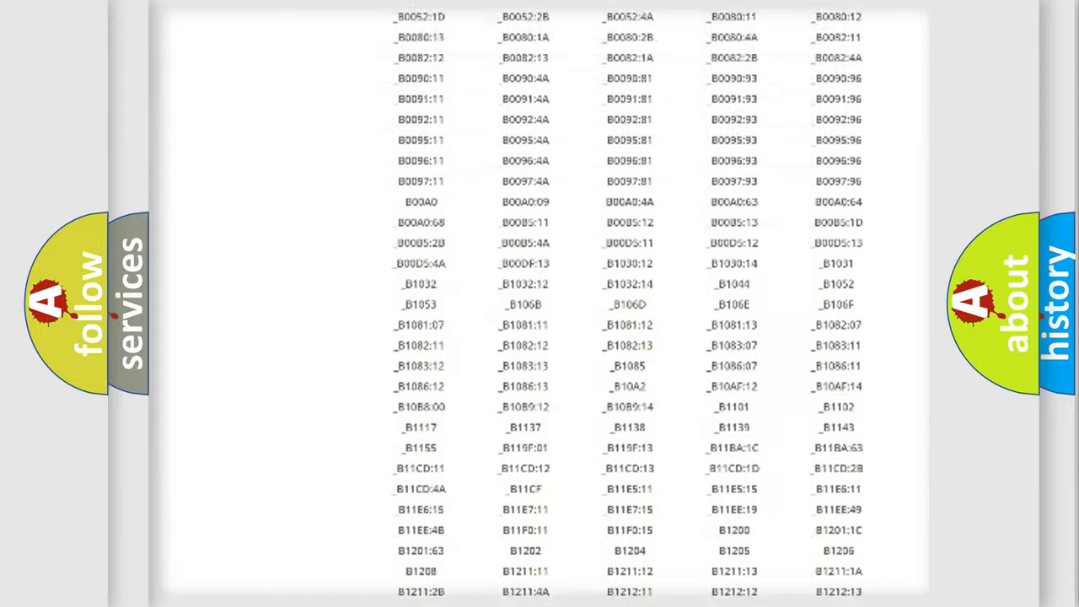
pyautogui.scroll(3)
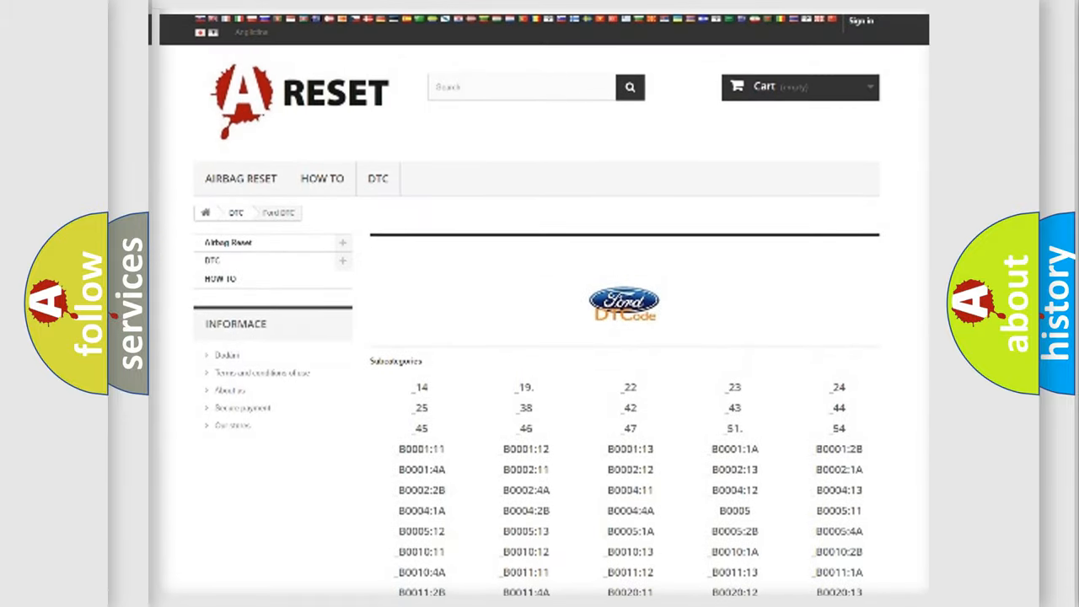